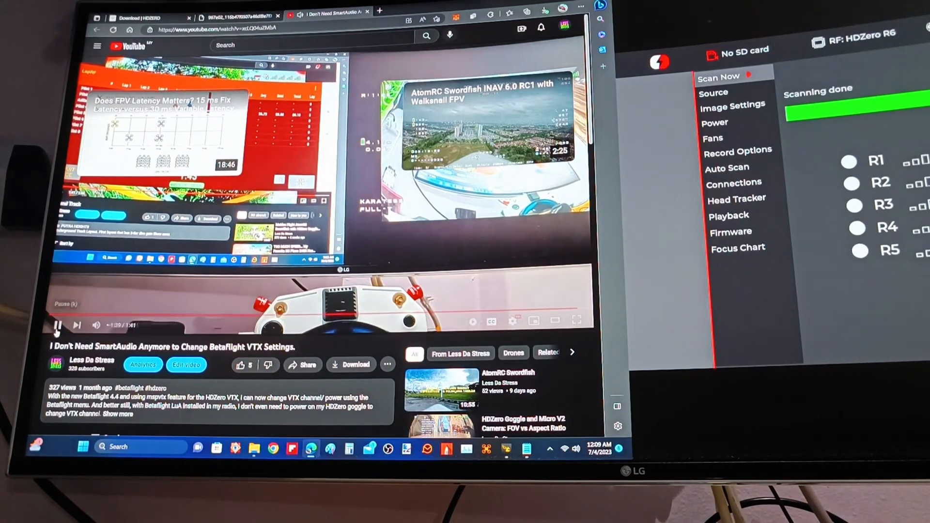
Pause the Betaflight VTX settings video at 1:40 of 1:41
click(57, 325)
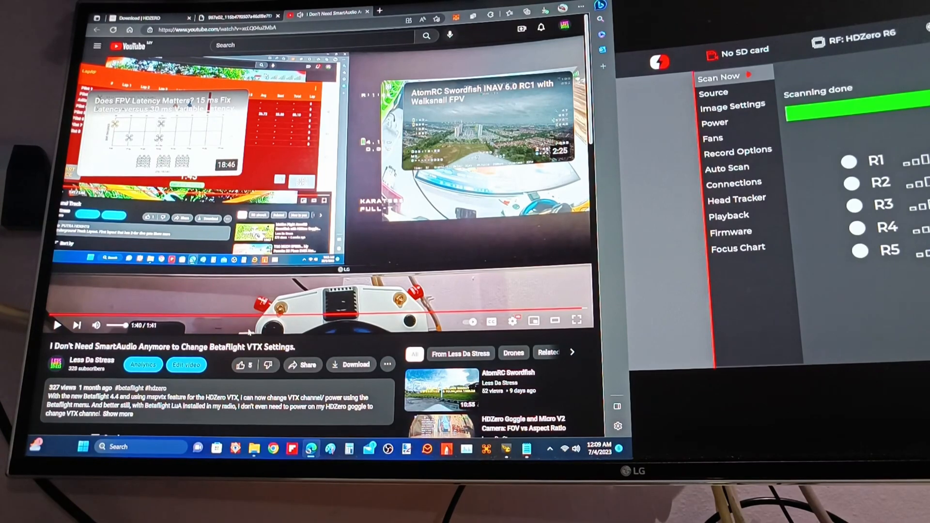